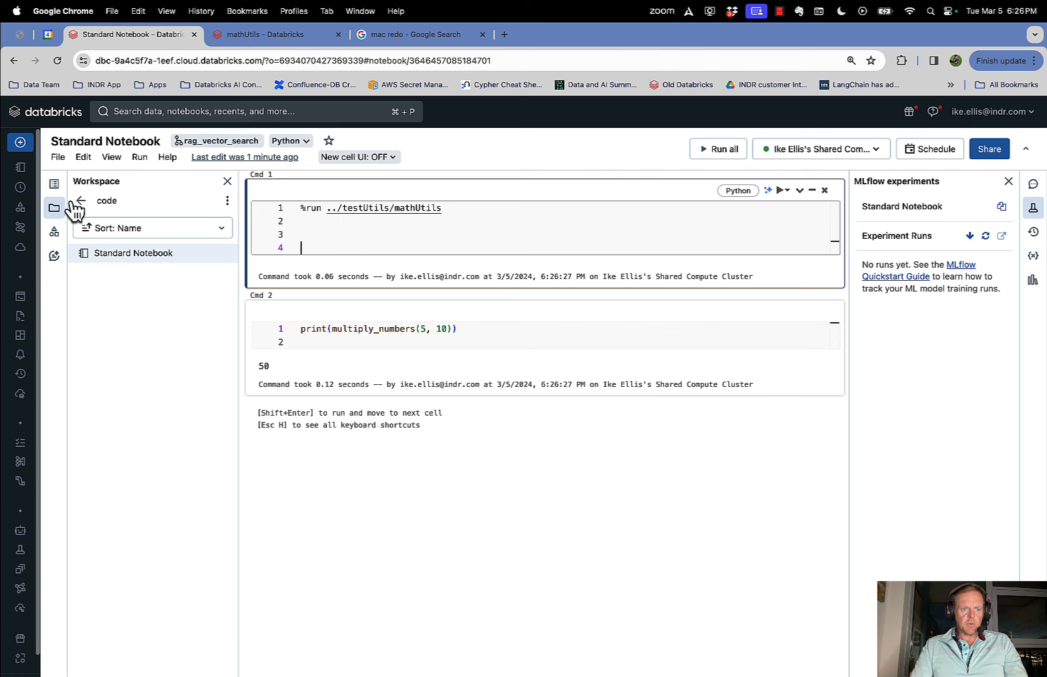
- Browse to the package test folder and open the referenced ../testUtils/mathUtils notebook
{"action": "left_click", "coordinate": [80, 201]}
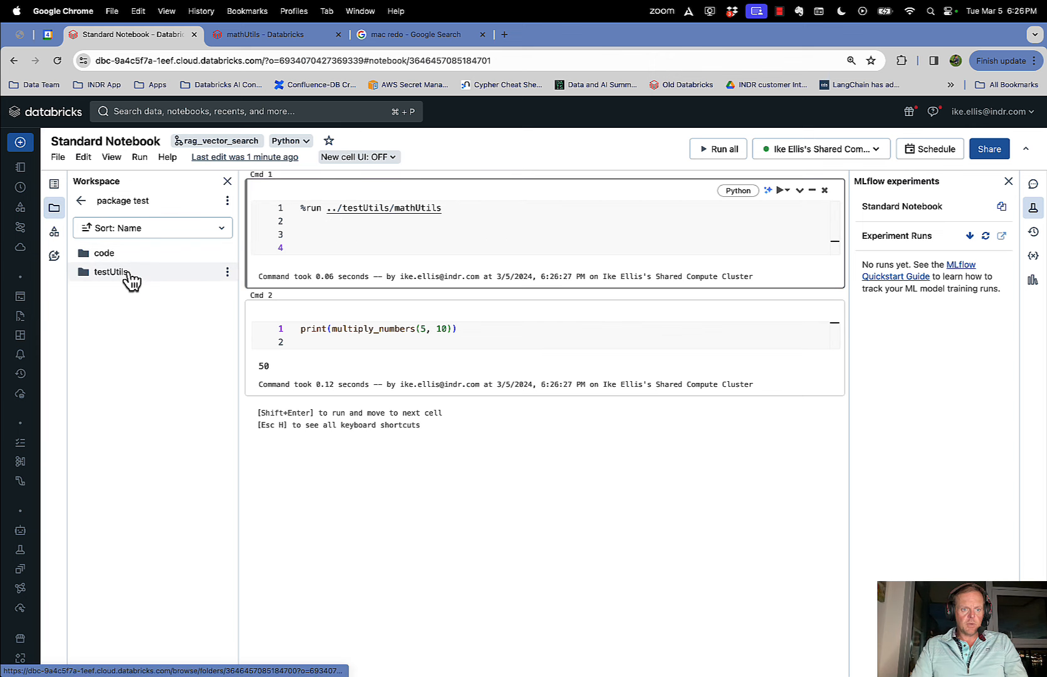
{"action": "left_click", "coordinate": [104, 254]}
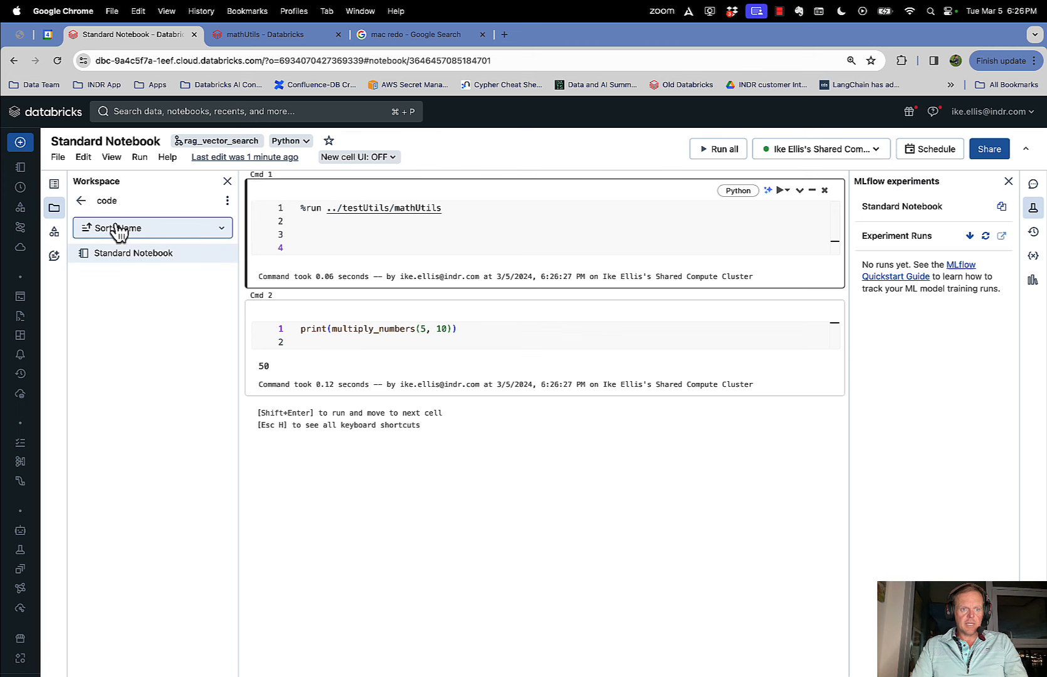
{"action": "mouse_move", "coordinate": [266, 52]}
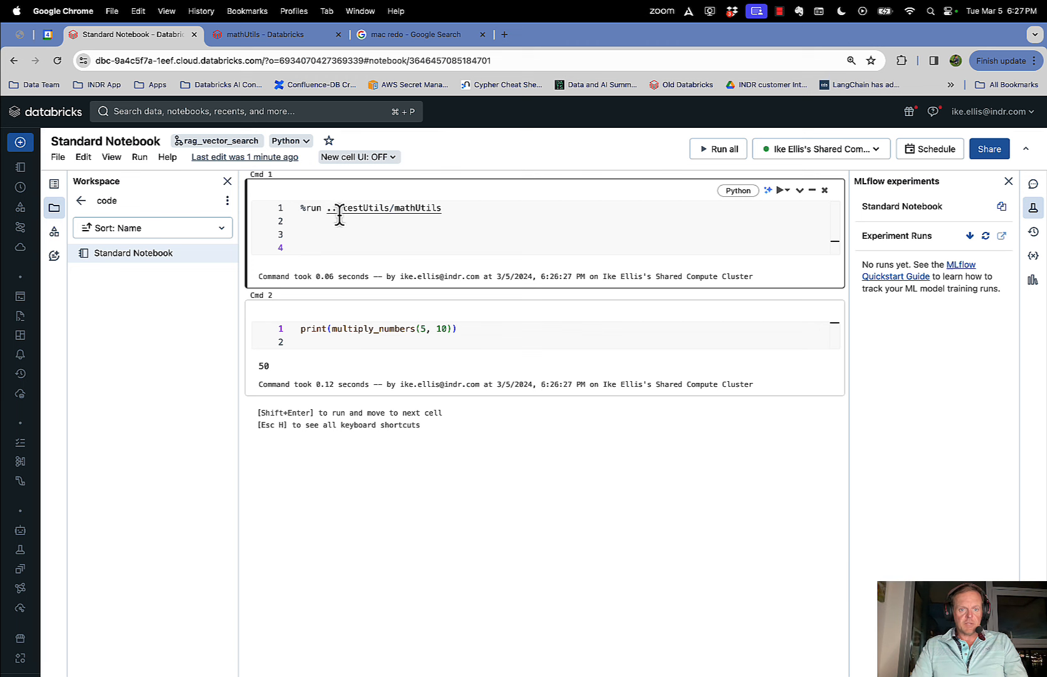
{"action": "mouse_move", "coordinate": [428, 207]}
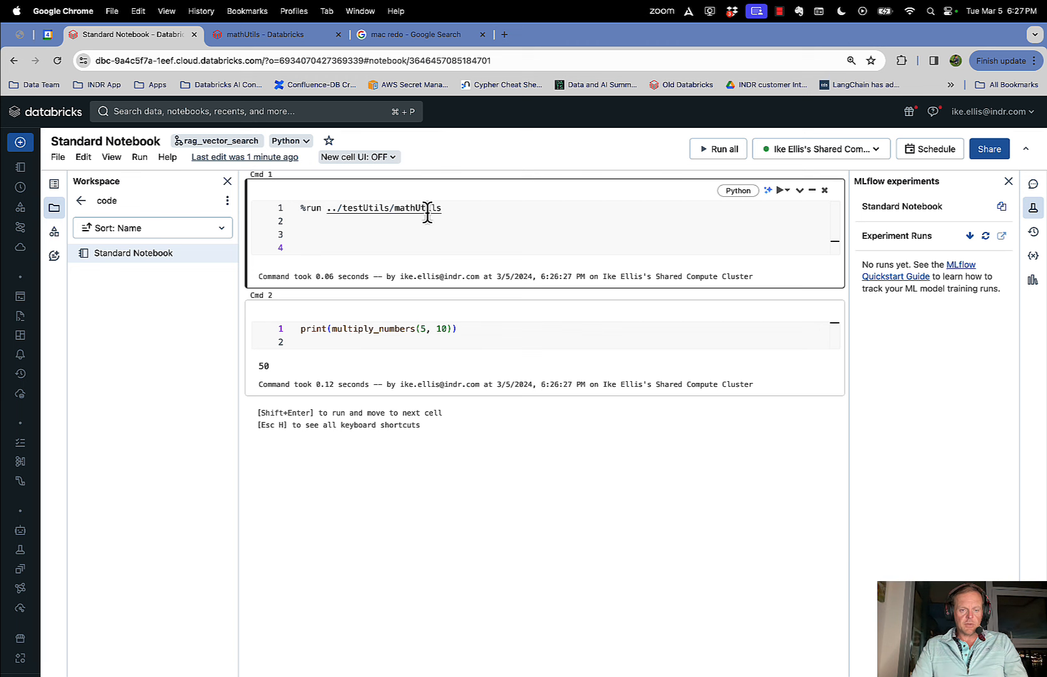
{"action": "left_click", "coordinate": [276, 34]}
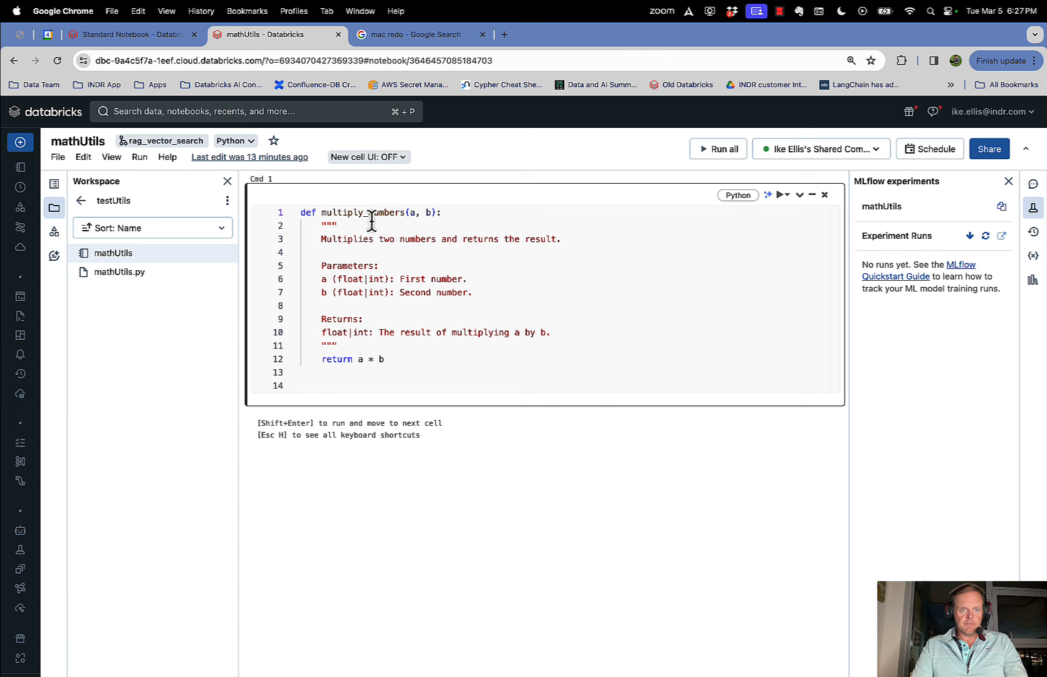
{"action": "mouse_move", "coordinate": [377, 353]}
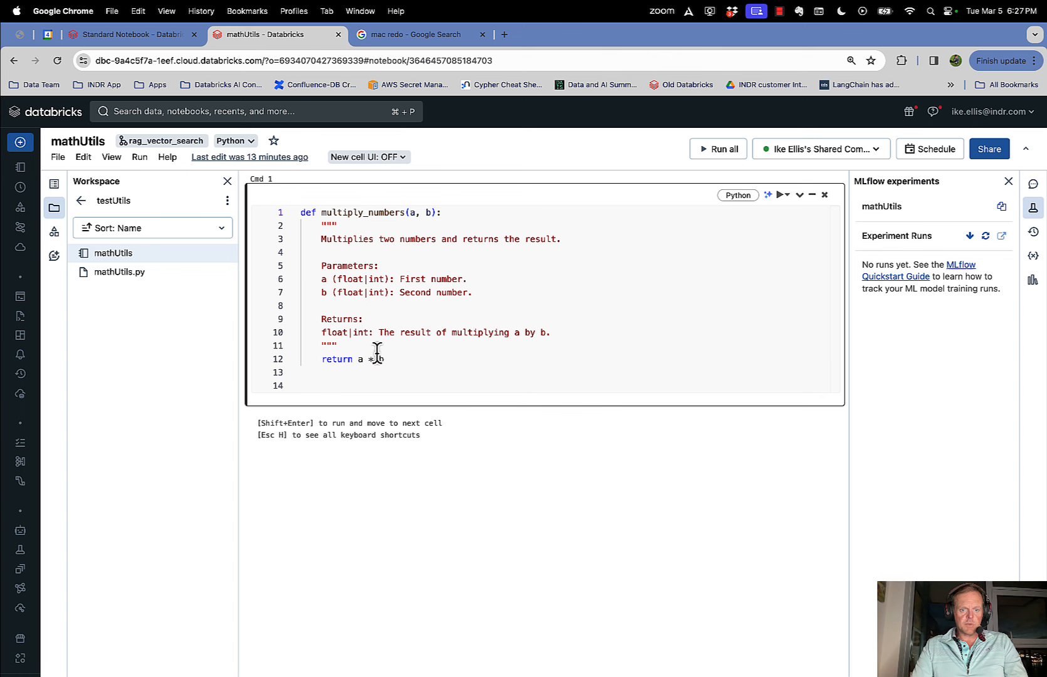
- Back in the Standard Notebook, select multiply_numbers in Cmd 2 and move to Cmd 1's blank line
{"action": "left_click", "coordinate": [130, 34]}
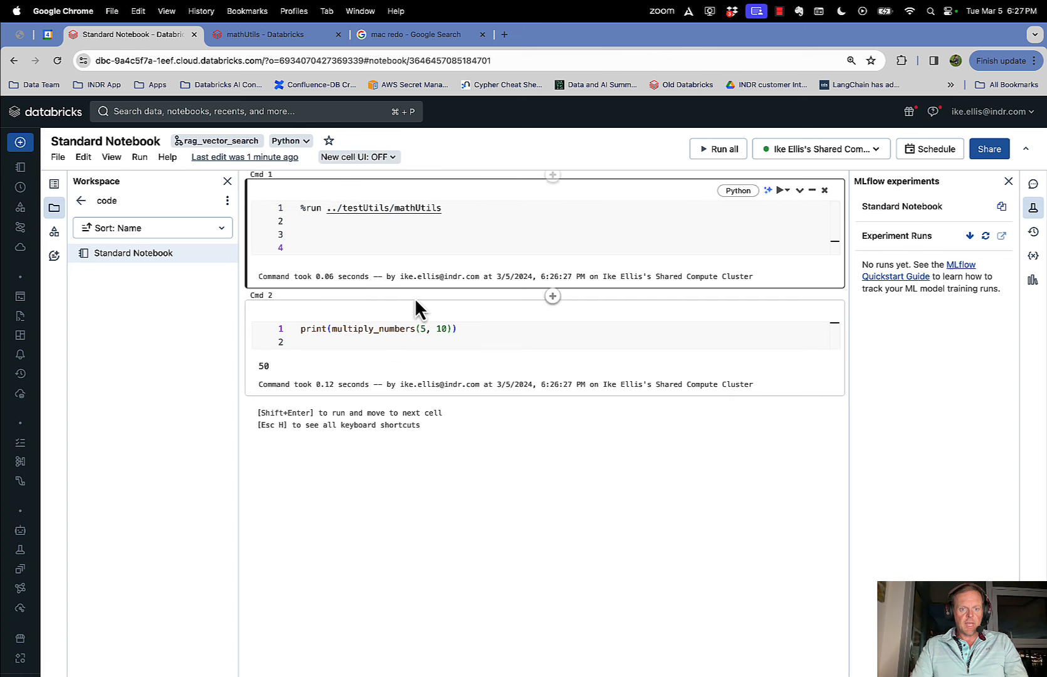
{"action": "left_click", "coordinate": [355, 329]}
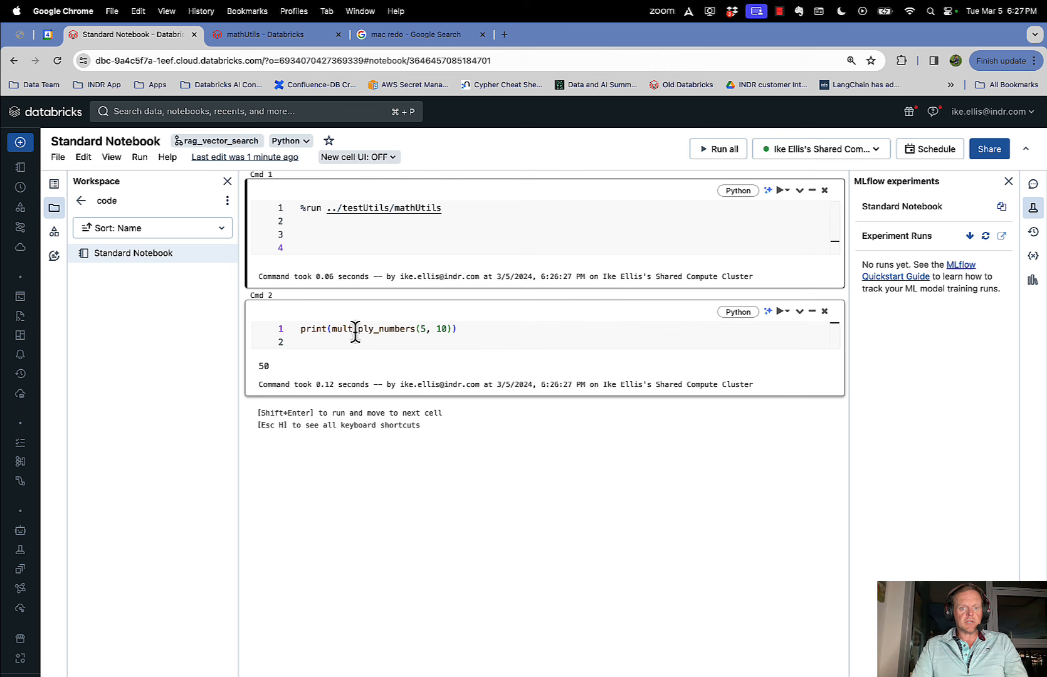
{"action": "double_click", "coordinate": [373, 329]}
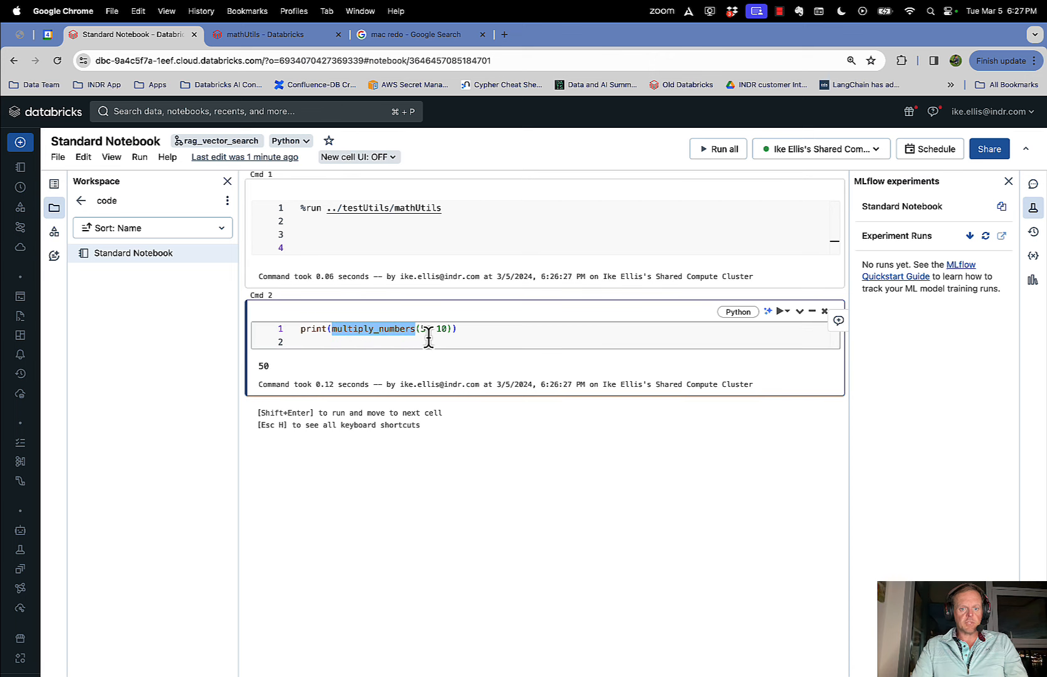
{"action": "left_click", "coordinate": [474, 234]}
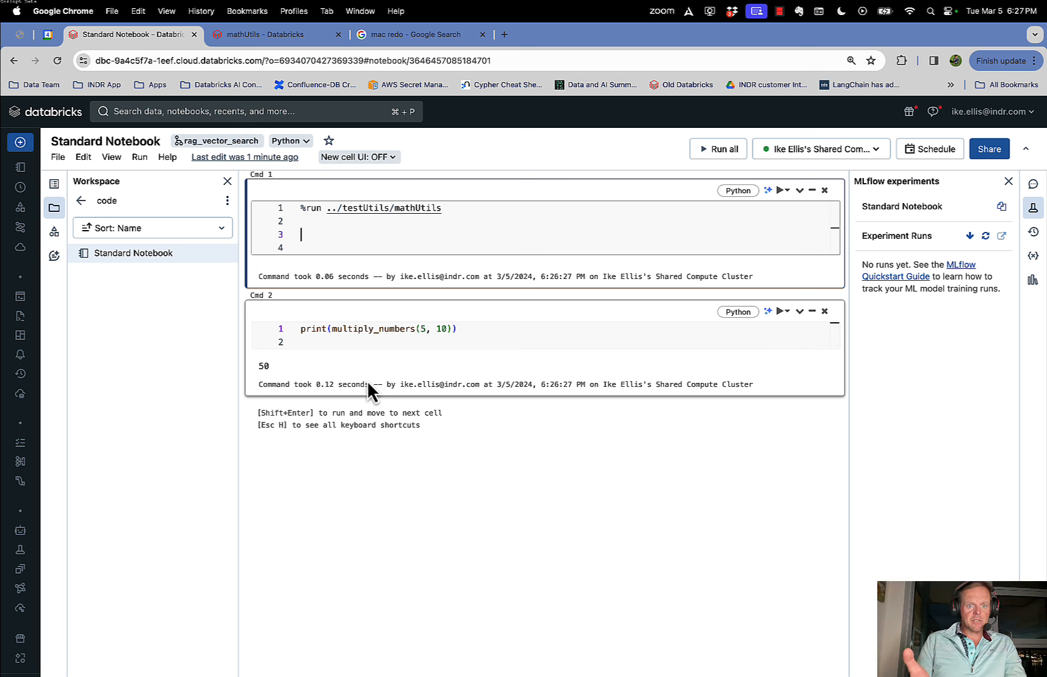
{"action": "mouse_move", "coordinate": [364, 367]}
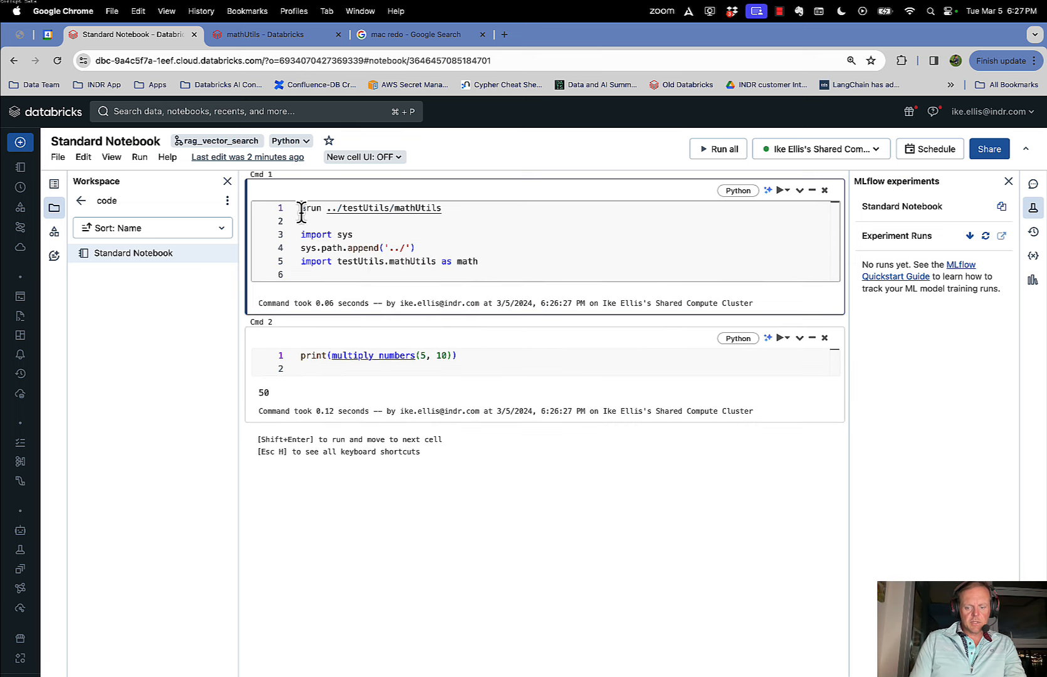
- Comment out the %run line with # and show the package test folder contents
{"action": "type", "text": "#"}
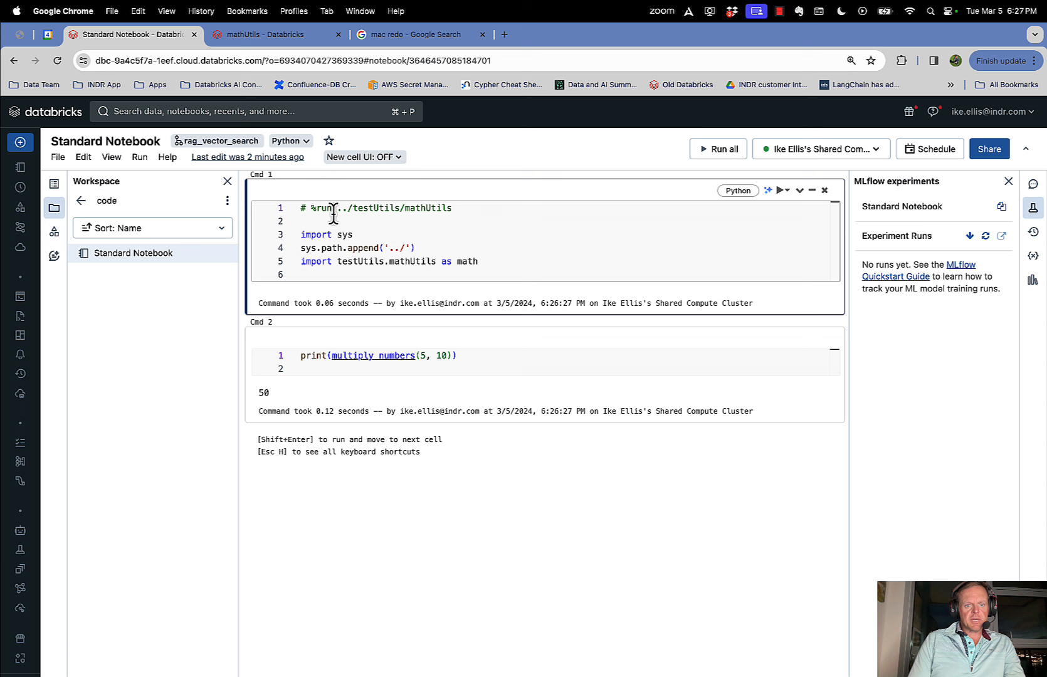
{"action": "mouse_move", "coordinate": [383, 252]}
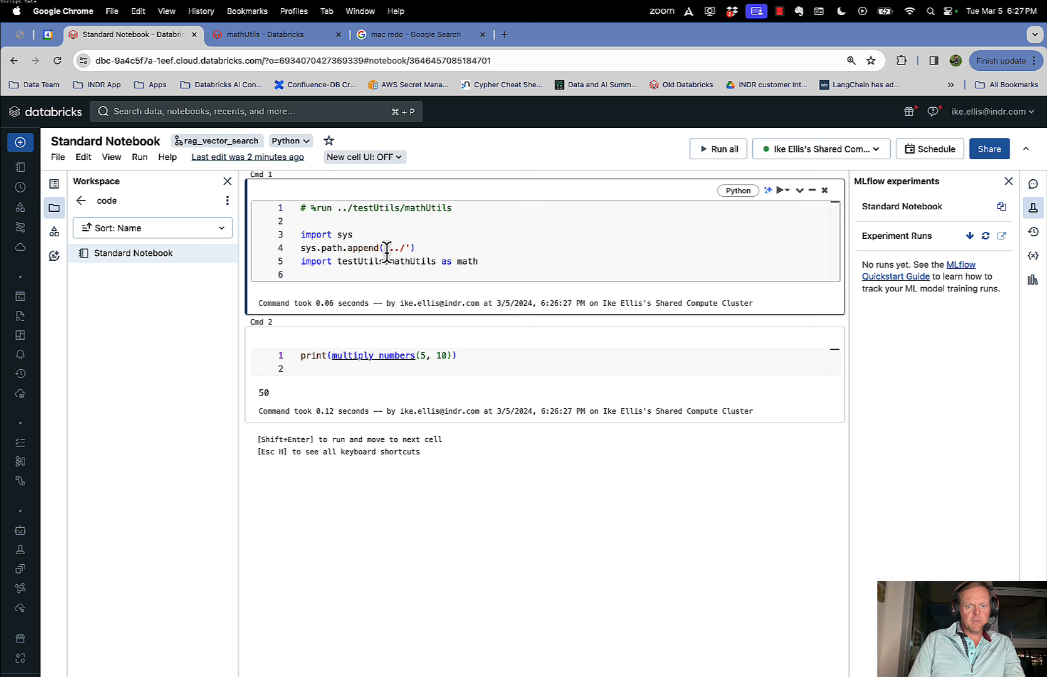
{"action": "mouse_move", "coordinate": [353, 270]}
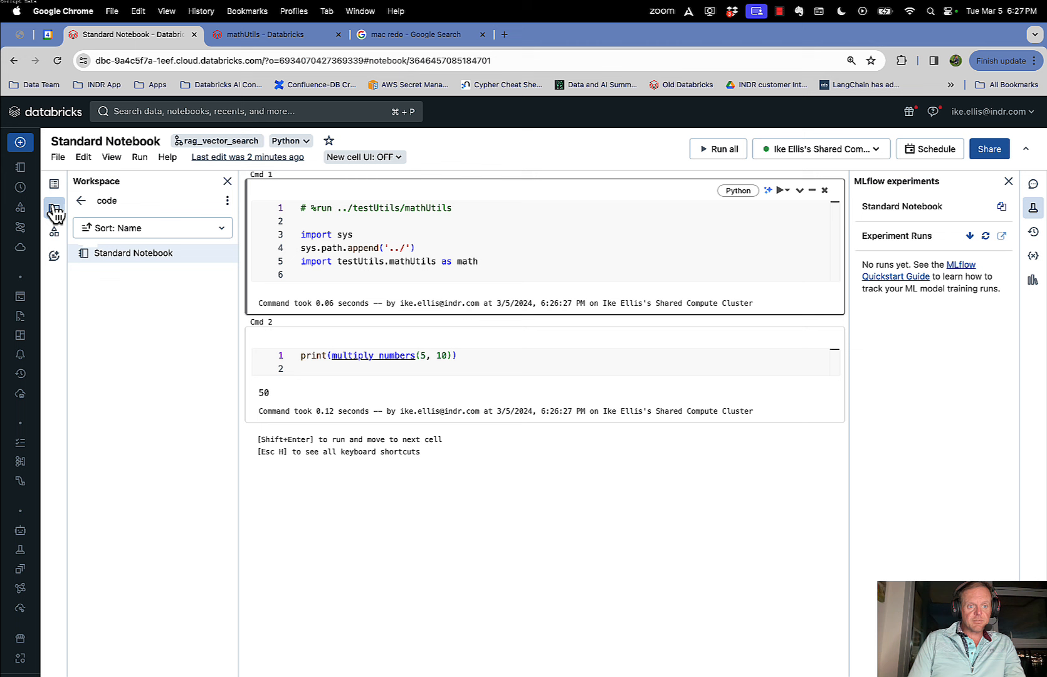
{"action": "left_click", "coordinate": [80, 201]}
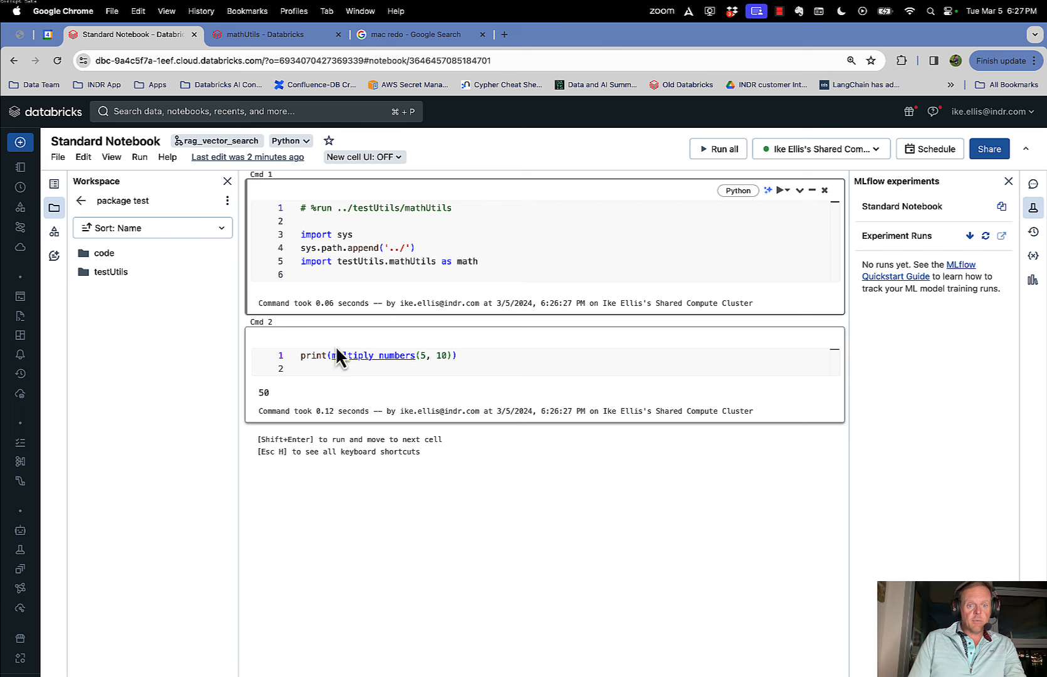
- Change Cmd 2 to print(math.multiply_numbers(5, 10)), run all, and open testUtils
{"action": "left_click", "coordinate": [336, 356]}
{"action": "type", "text": "math."}
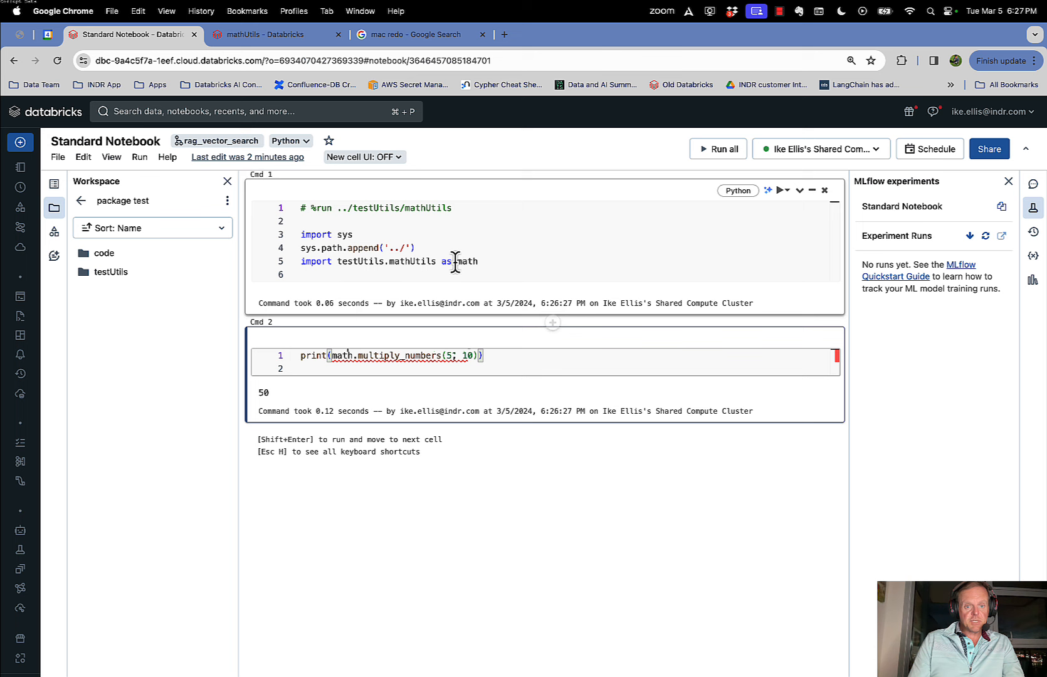
{"action": "left_click", "coordinate": [718, 148]}
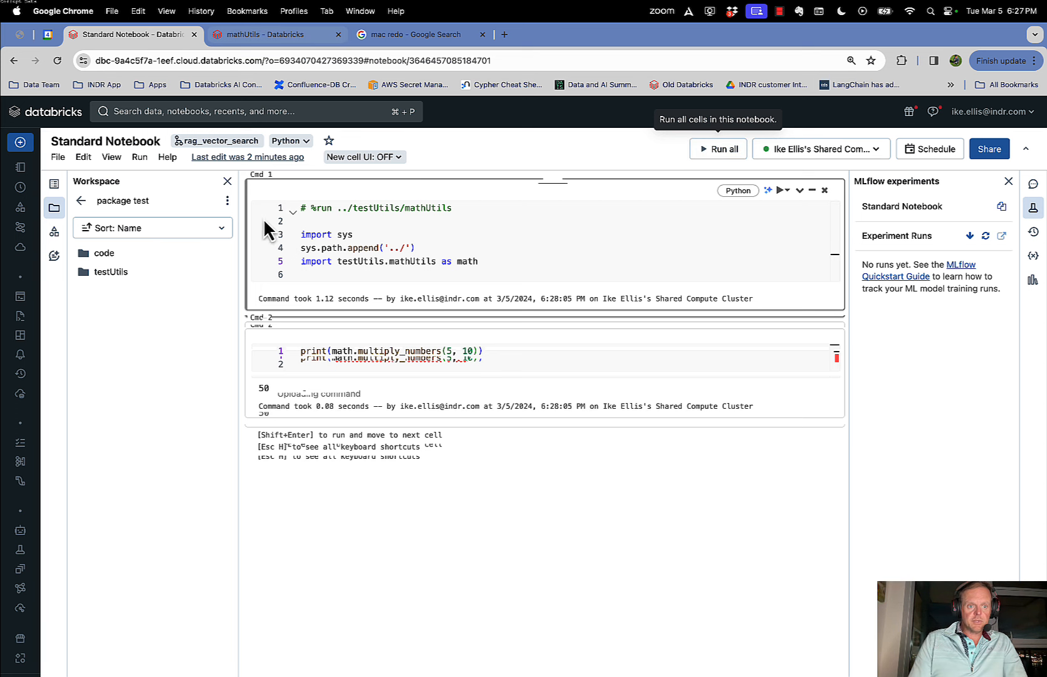
{"action": "left_click", "coordinate": [110, 271]}
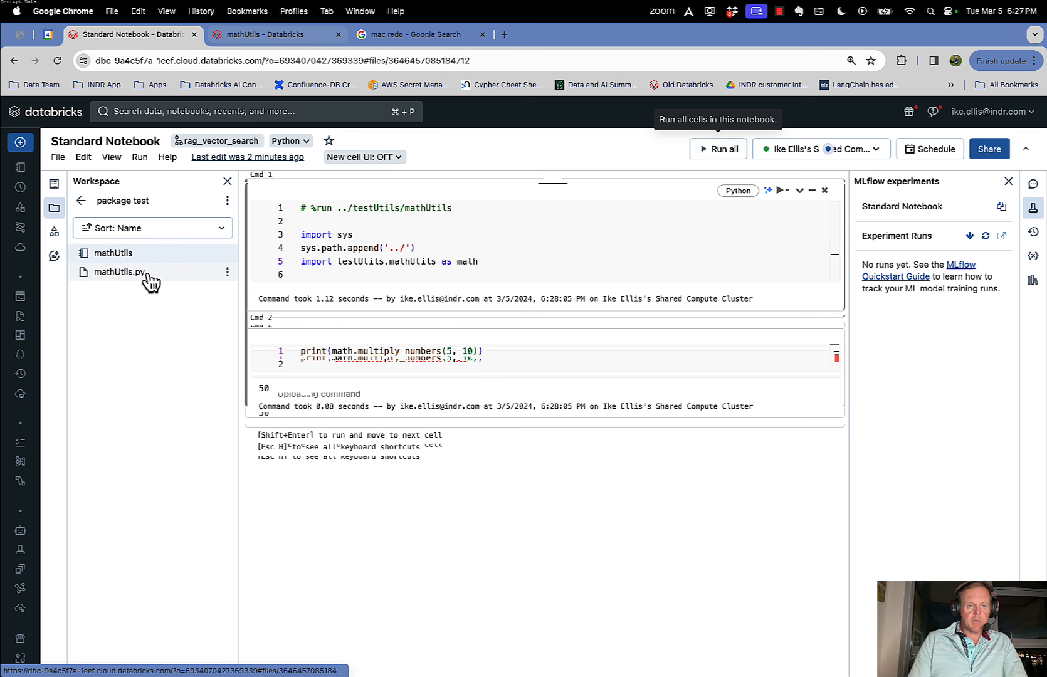
- Open mathUtils.py and select the multiply_numbers name on line 1
{"action": "left_click", "coordinate": [120, 271]}
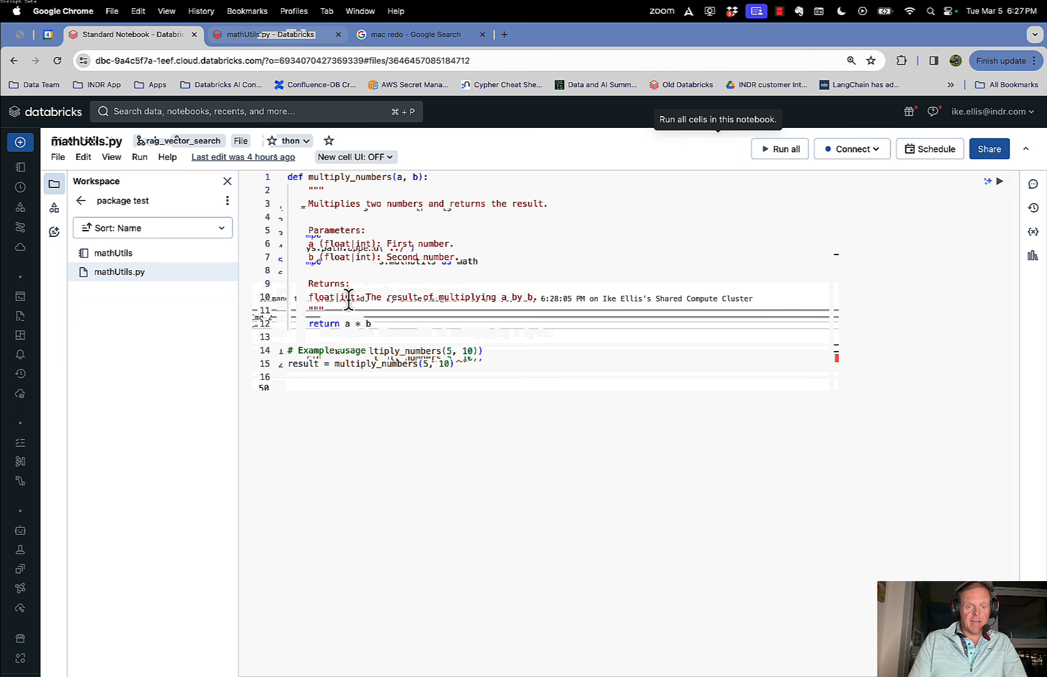
{"action": "double_click", "coordinate": [347, 177]}
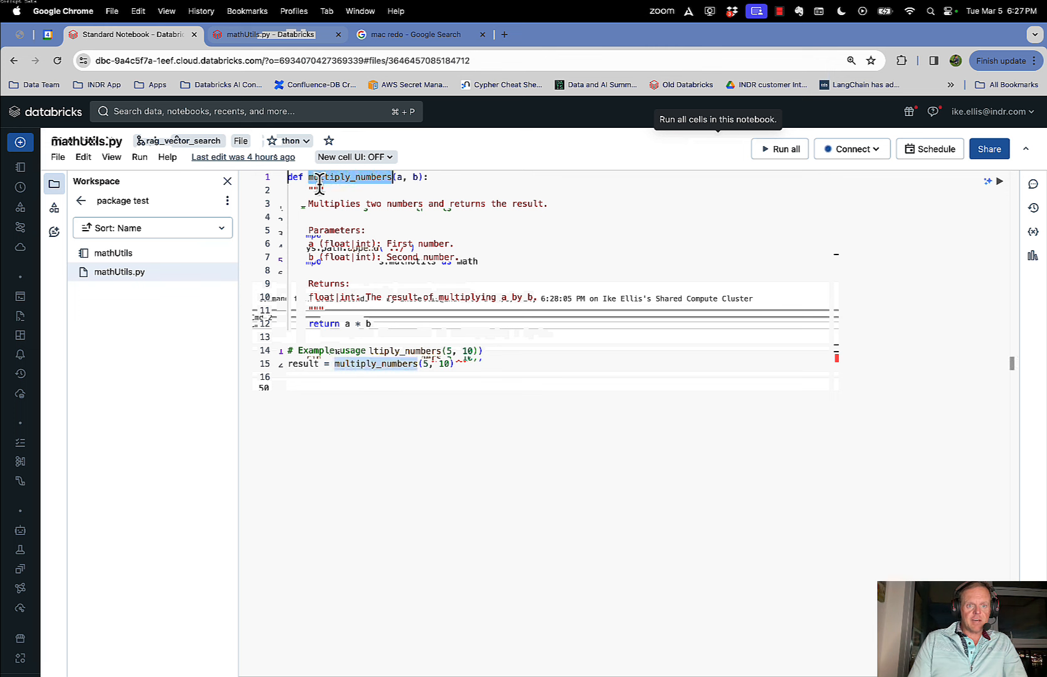
{"action": "mouse_move", "coordinate": [136, 60]}
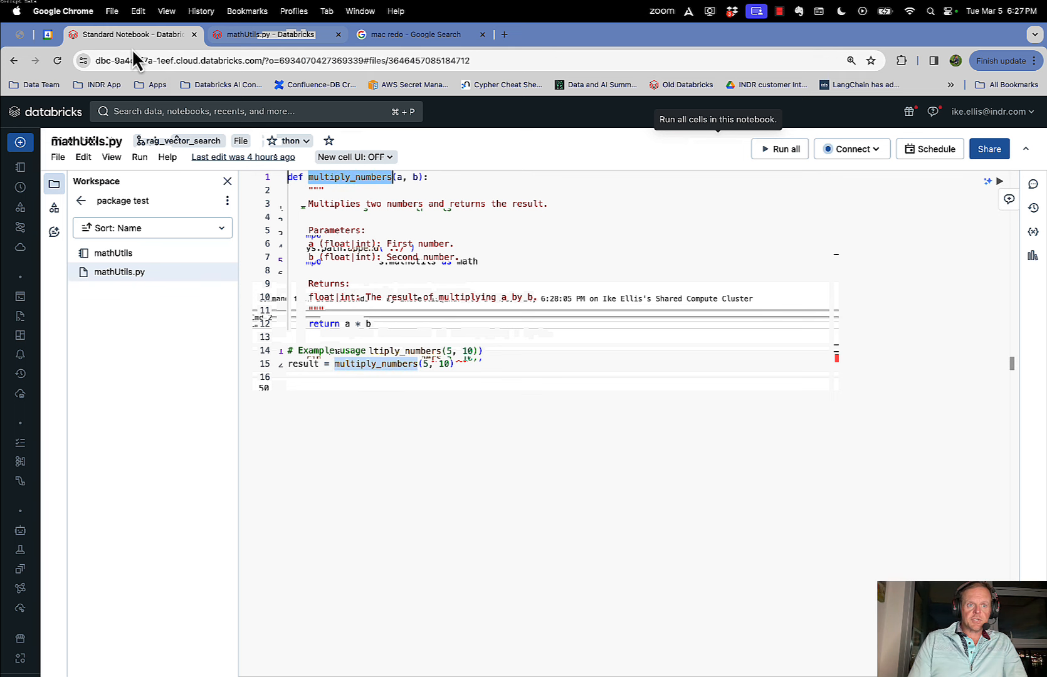
{"action": "mouse_move", "coordinate": [133, 34]}
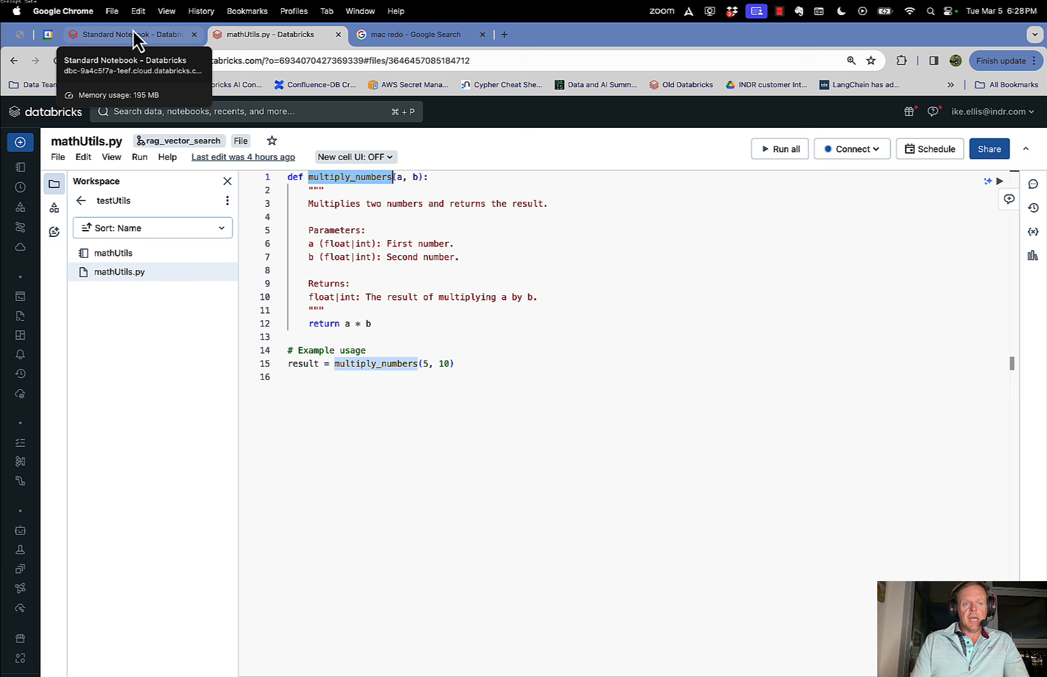
{"action": "mouse_move", "coordinate": [138, 45]}
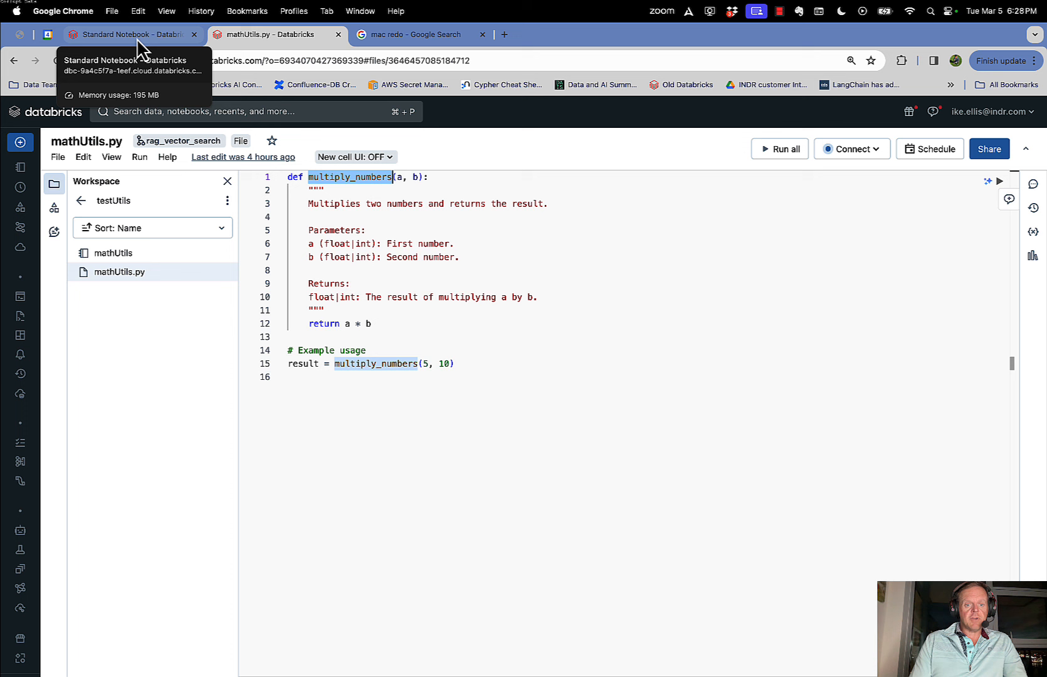